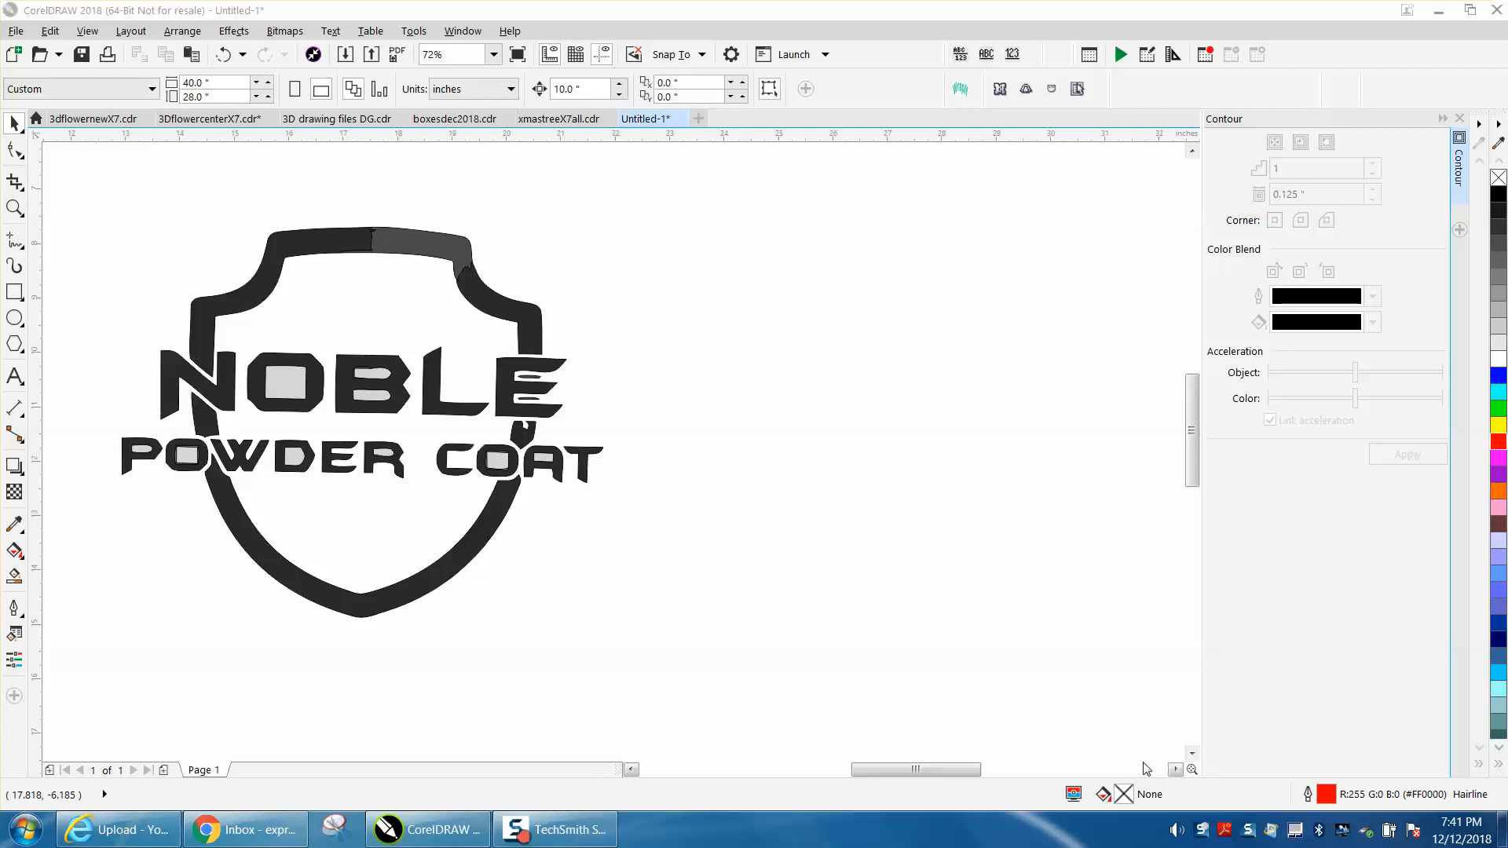
{"action": "mouse_move", "coordinate": [444, 409]}
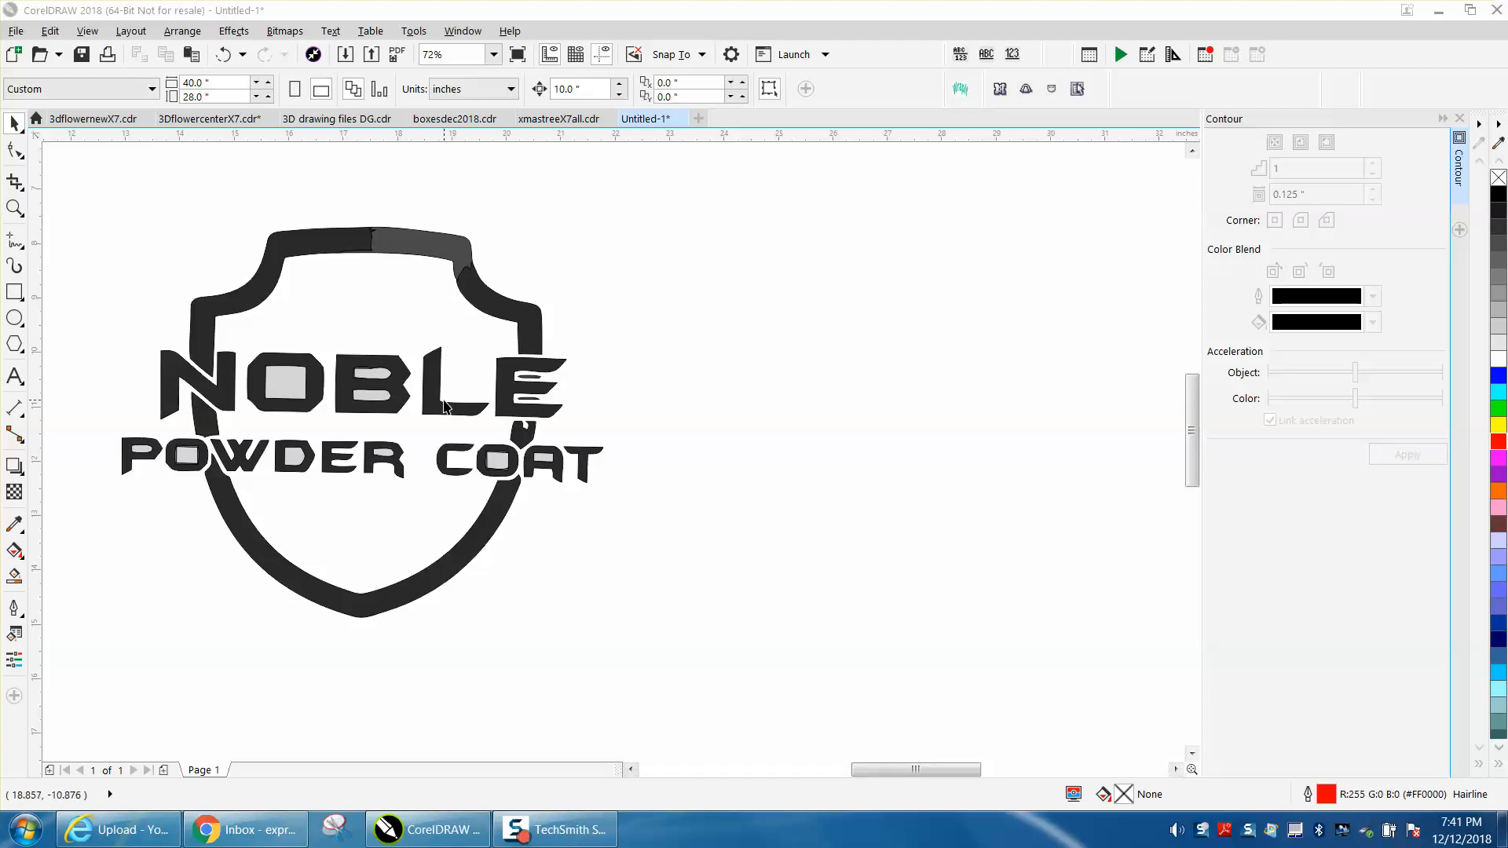
{"action": "mouse_move", "coordinate": [430, 392]}
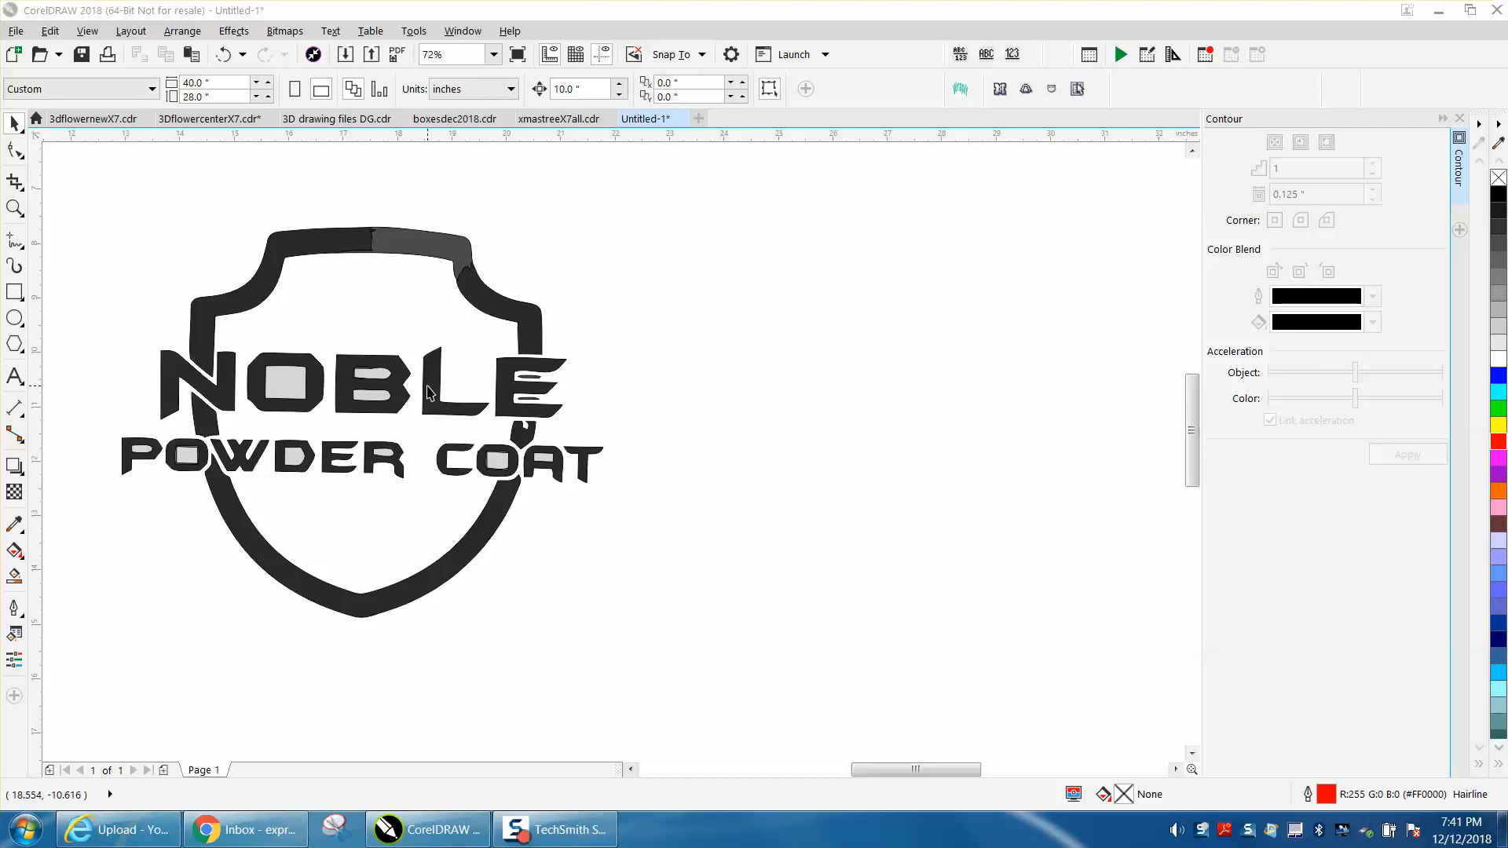
{"action": "mouse_move", "coordinate": [357, 342]}
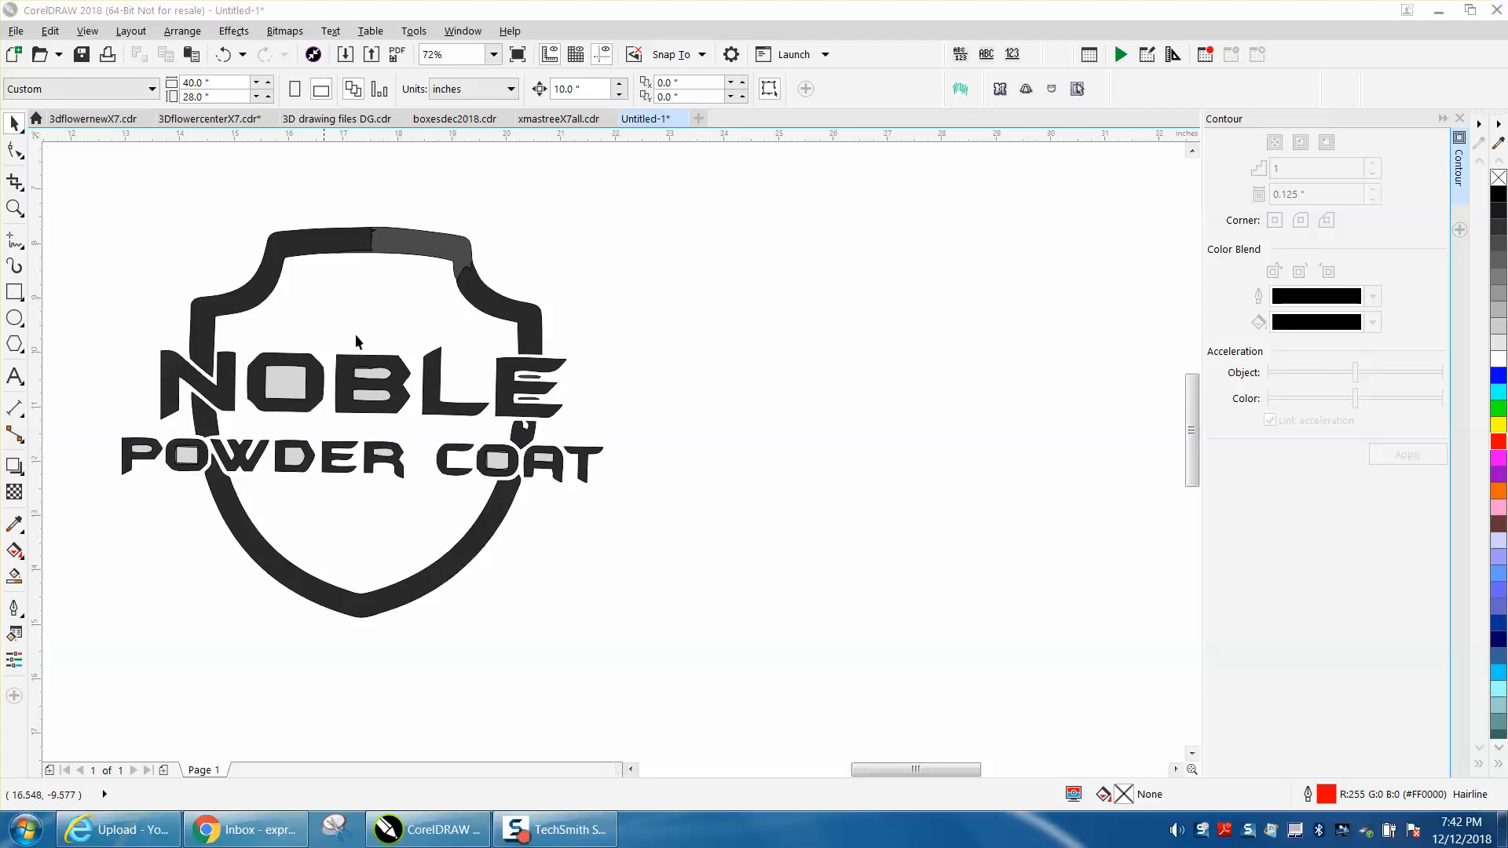
{"action": "mouse_move", "coordinate": [189, 265]}
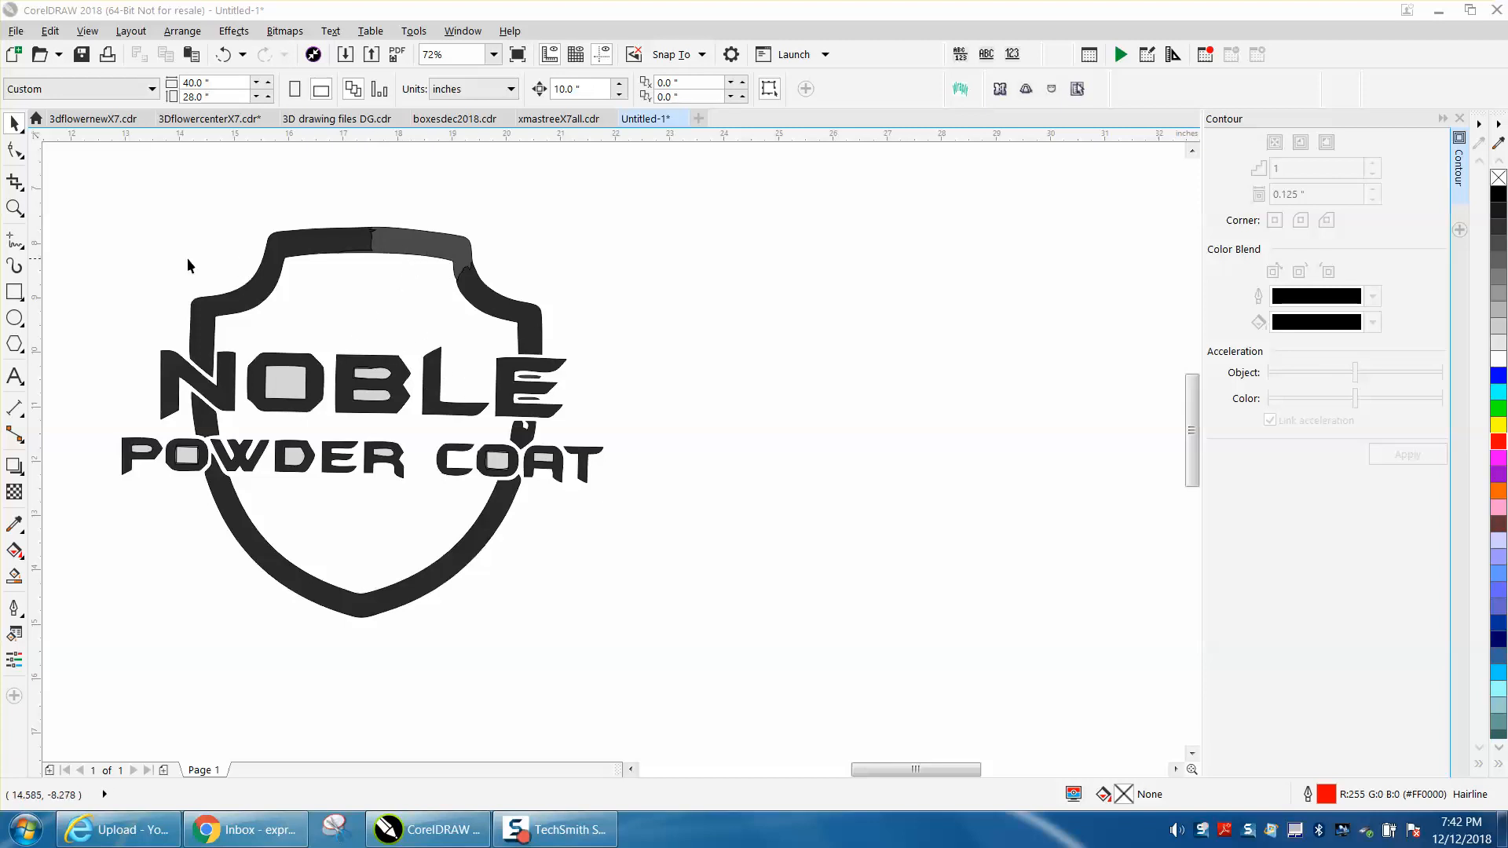
{"action": "mouse_move", "coordinate": [358, 469]}
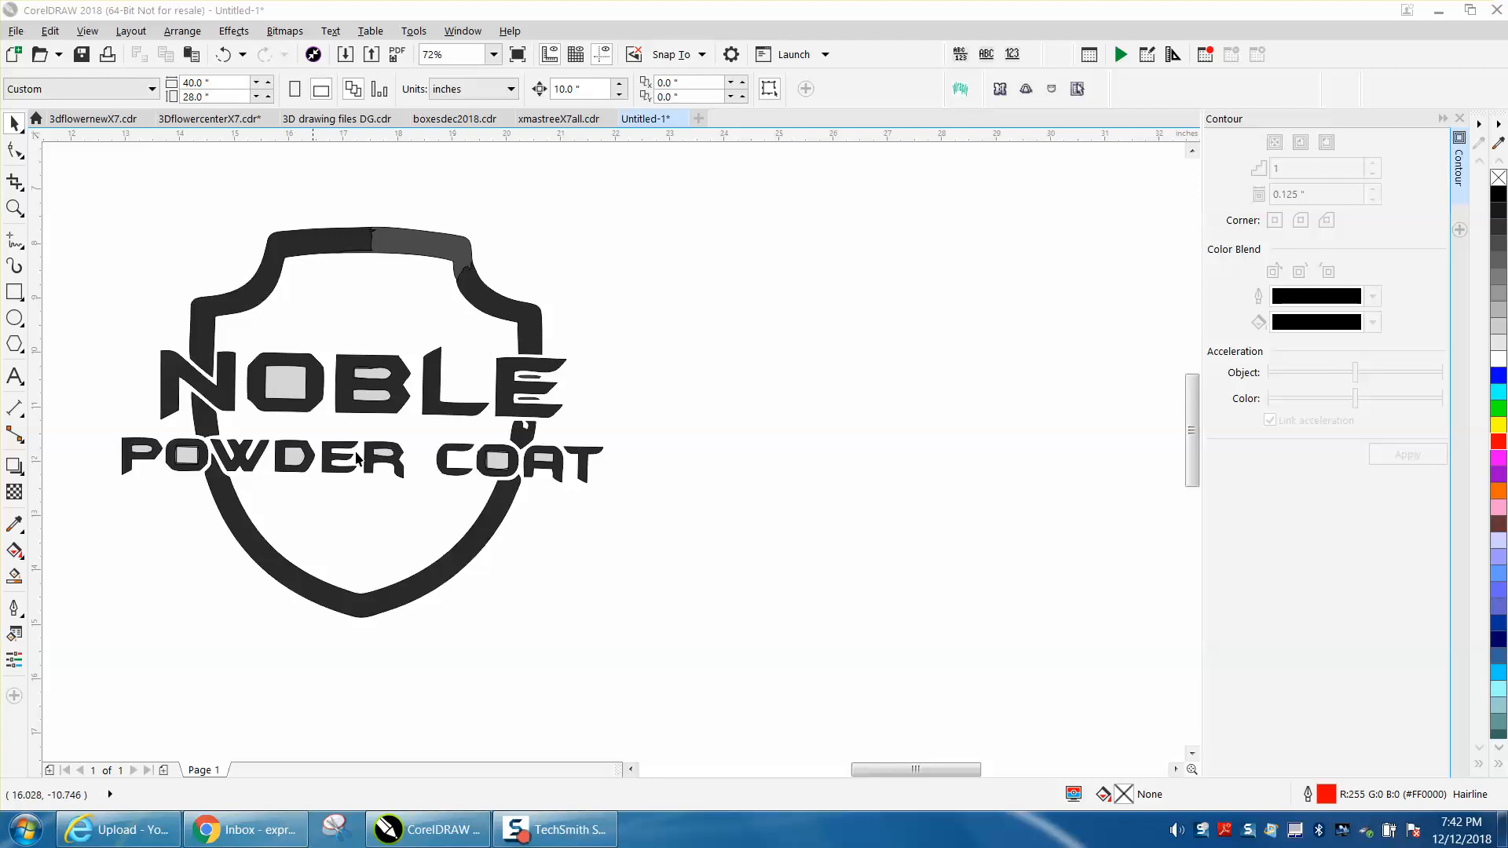
{"action": "mouse_move", "coordinate": [100, 250]}
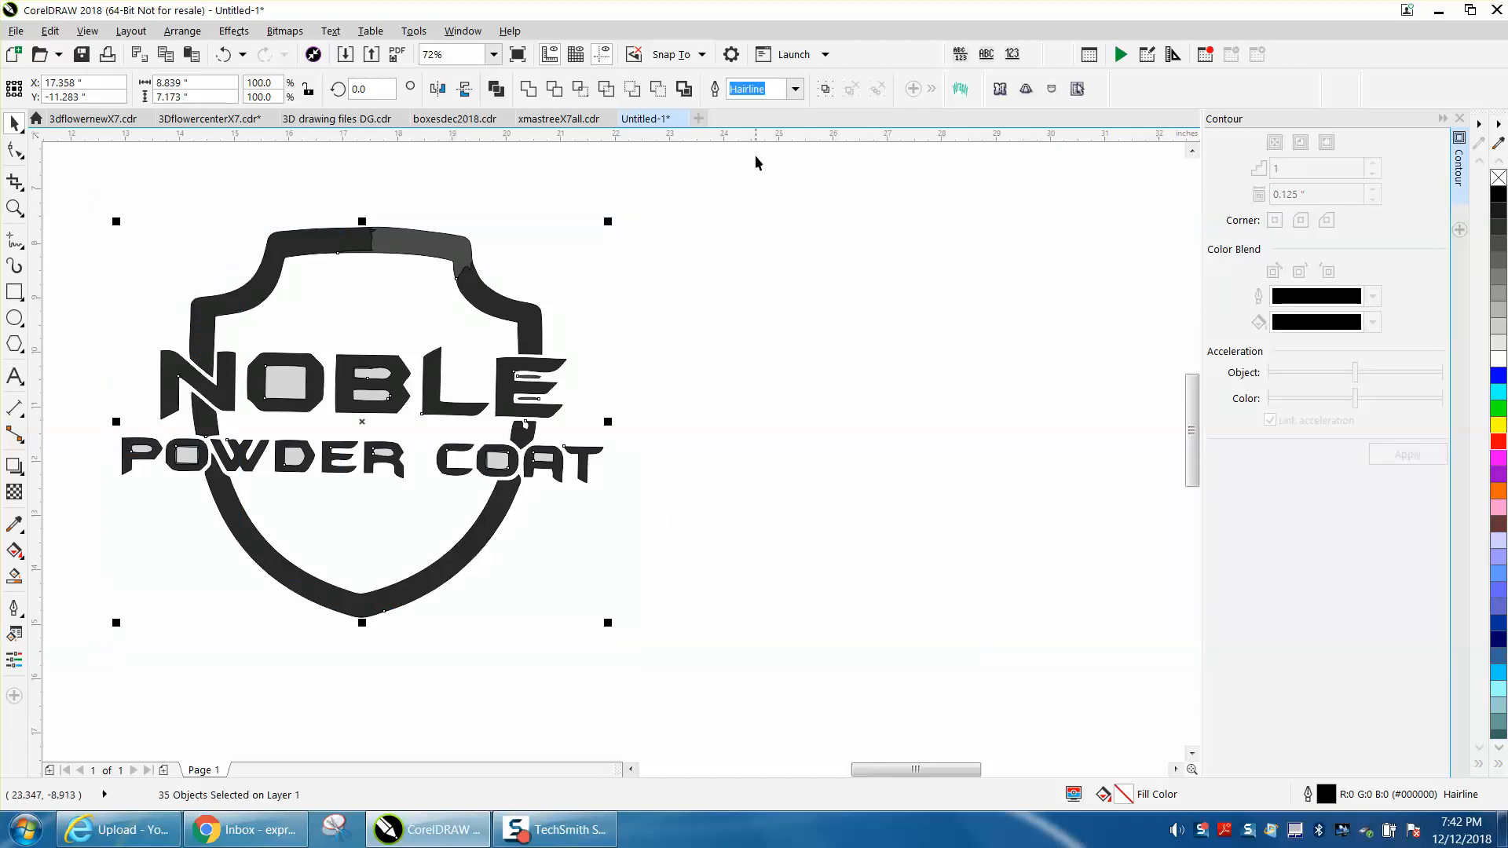
{"action": "mouse_move", "coordinate": [684, 88]}
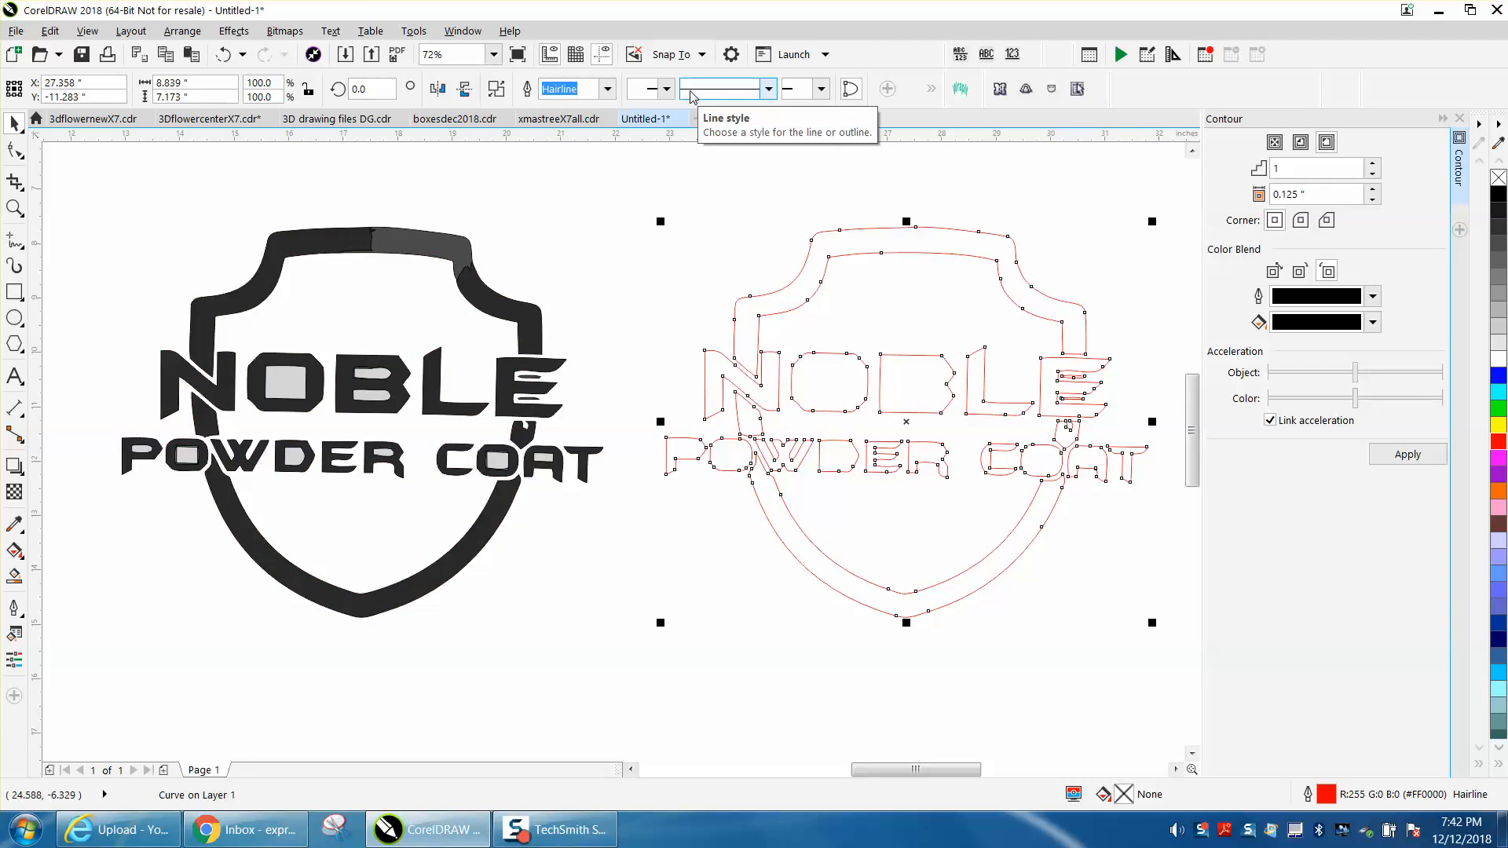
{"action": "mouse_move", "coordinate": [582, 181]}
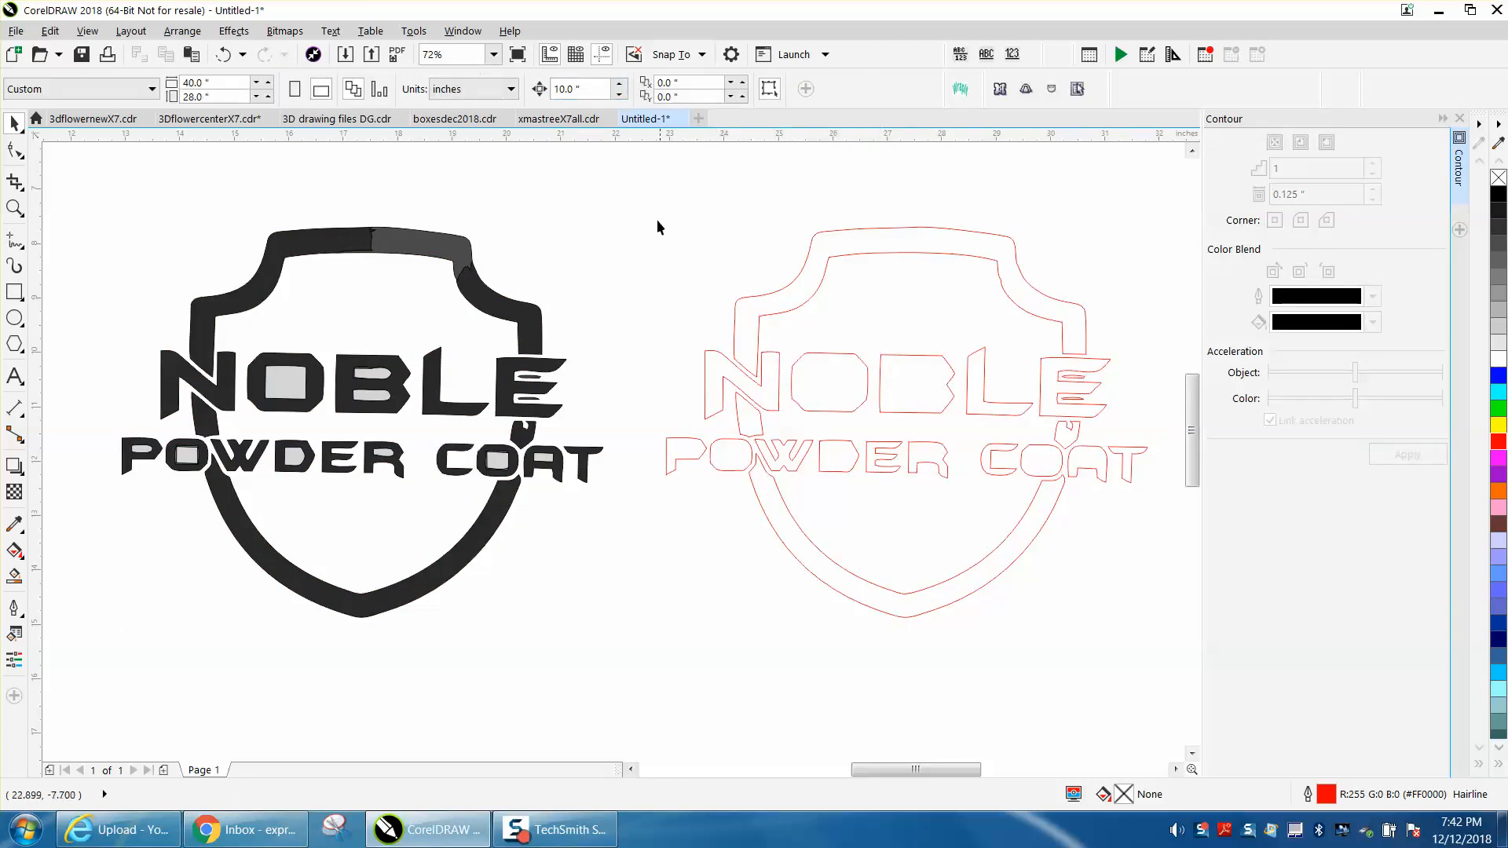
- Add one 0.125" outside contour step around the red outline copy of the logo
{"action": "left_click", "coordinate": [904, 384]}
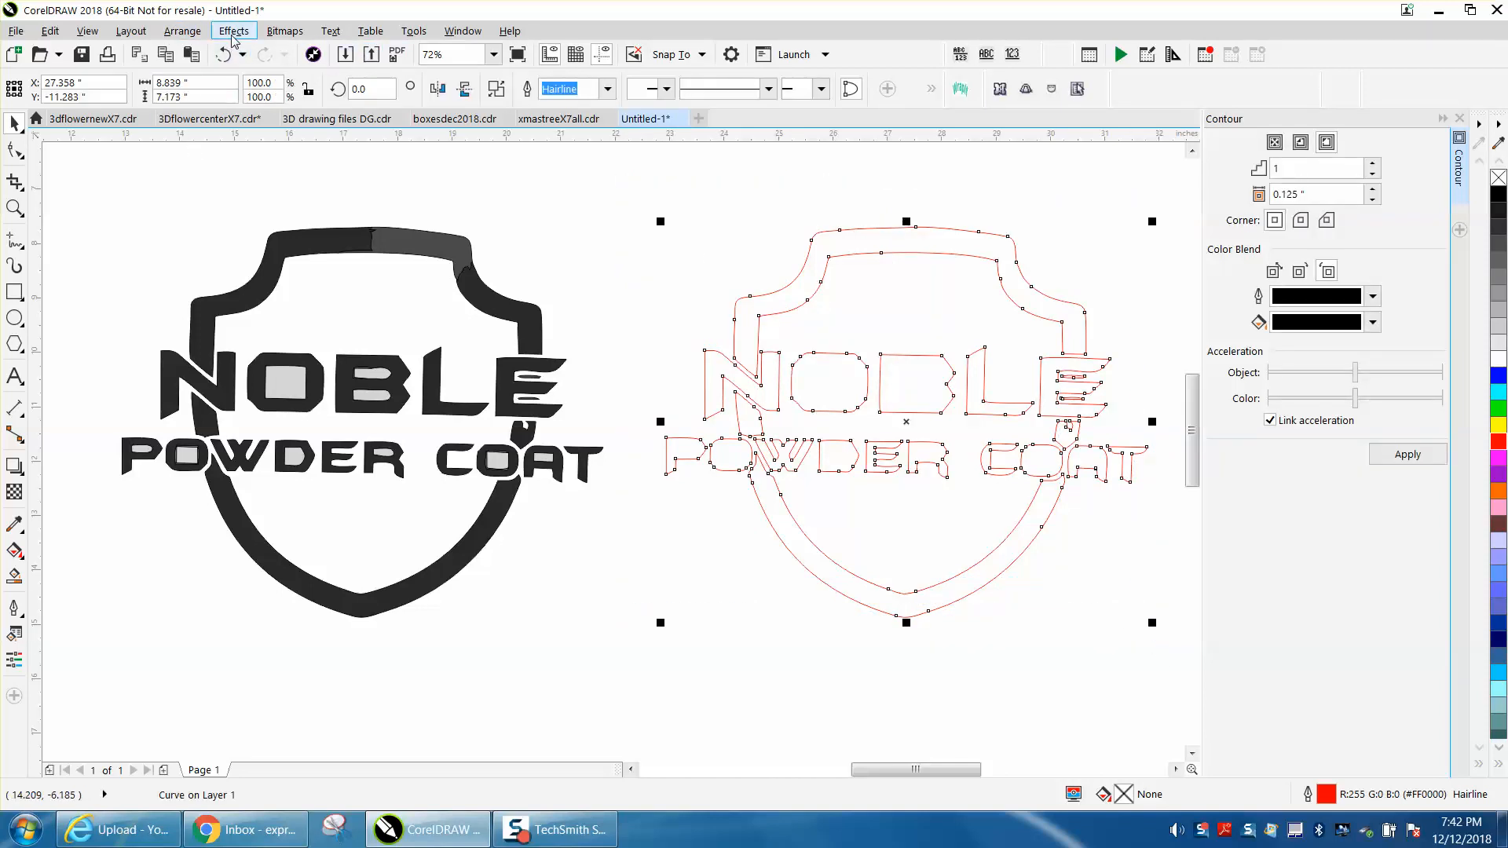
{"action": "left_click", "coordinate": [234, 30]}
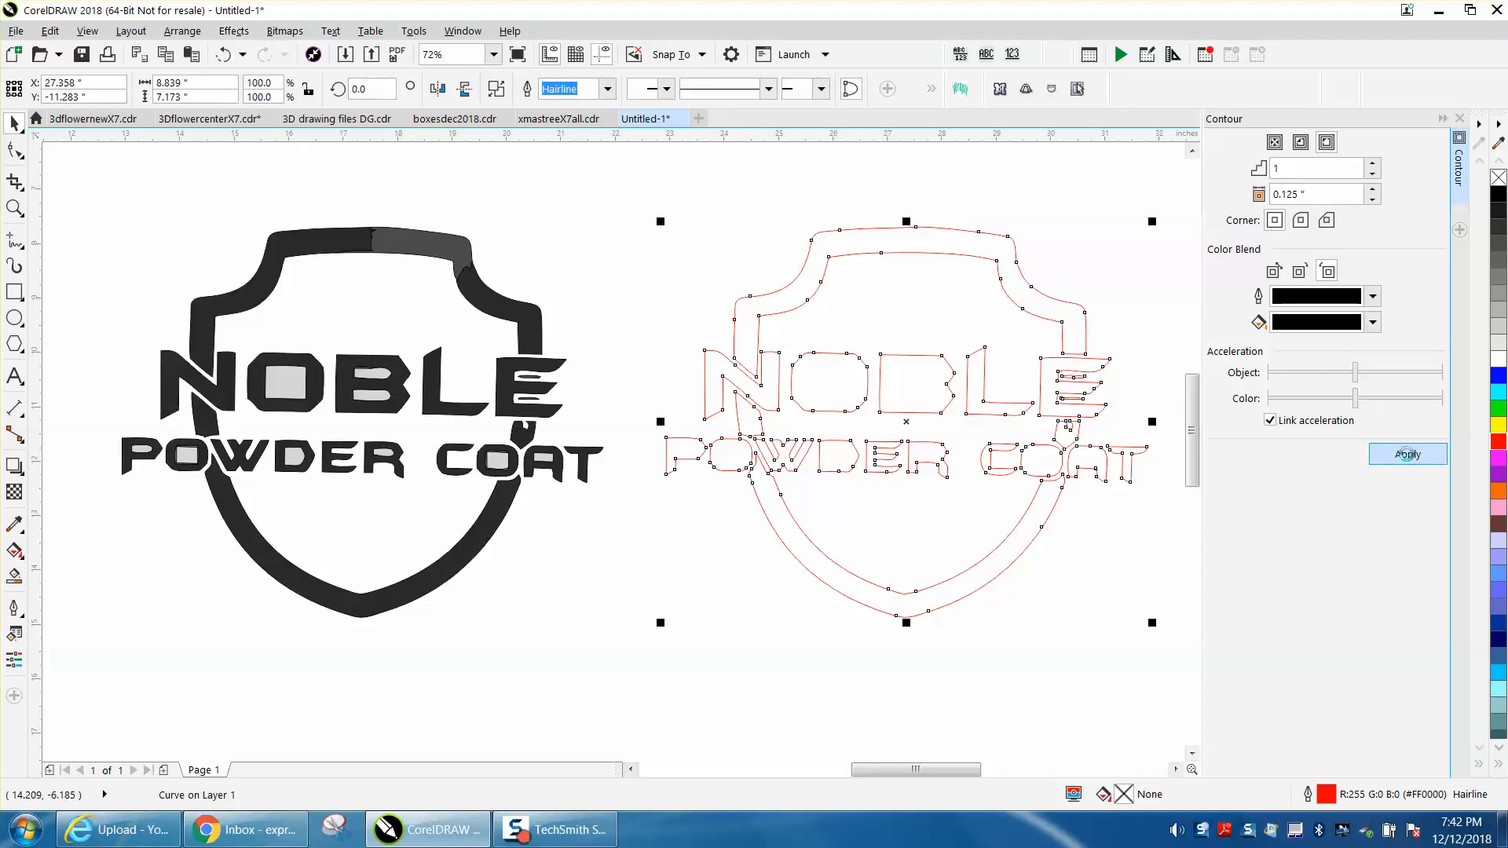
{"action": "left_click", "coordinate": [1408, 454]}
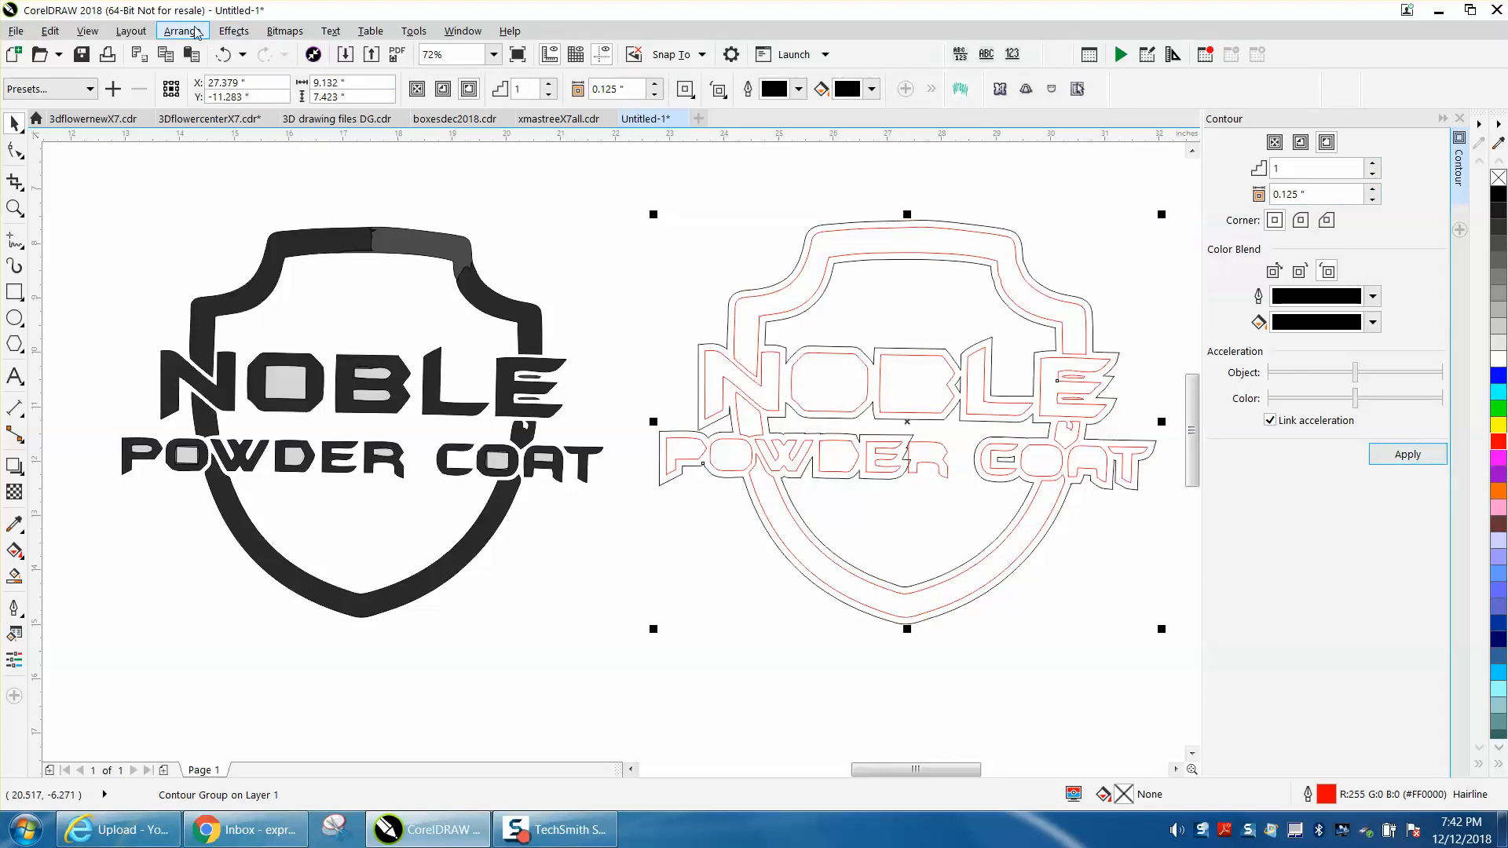
- Break the contour group apart, move the outer border onto the original logo, and color it red
{"action": "left_click", "coordinate": [182, 31]}
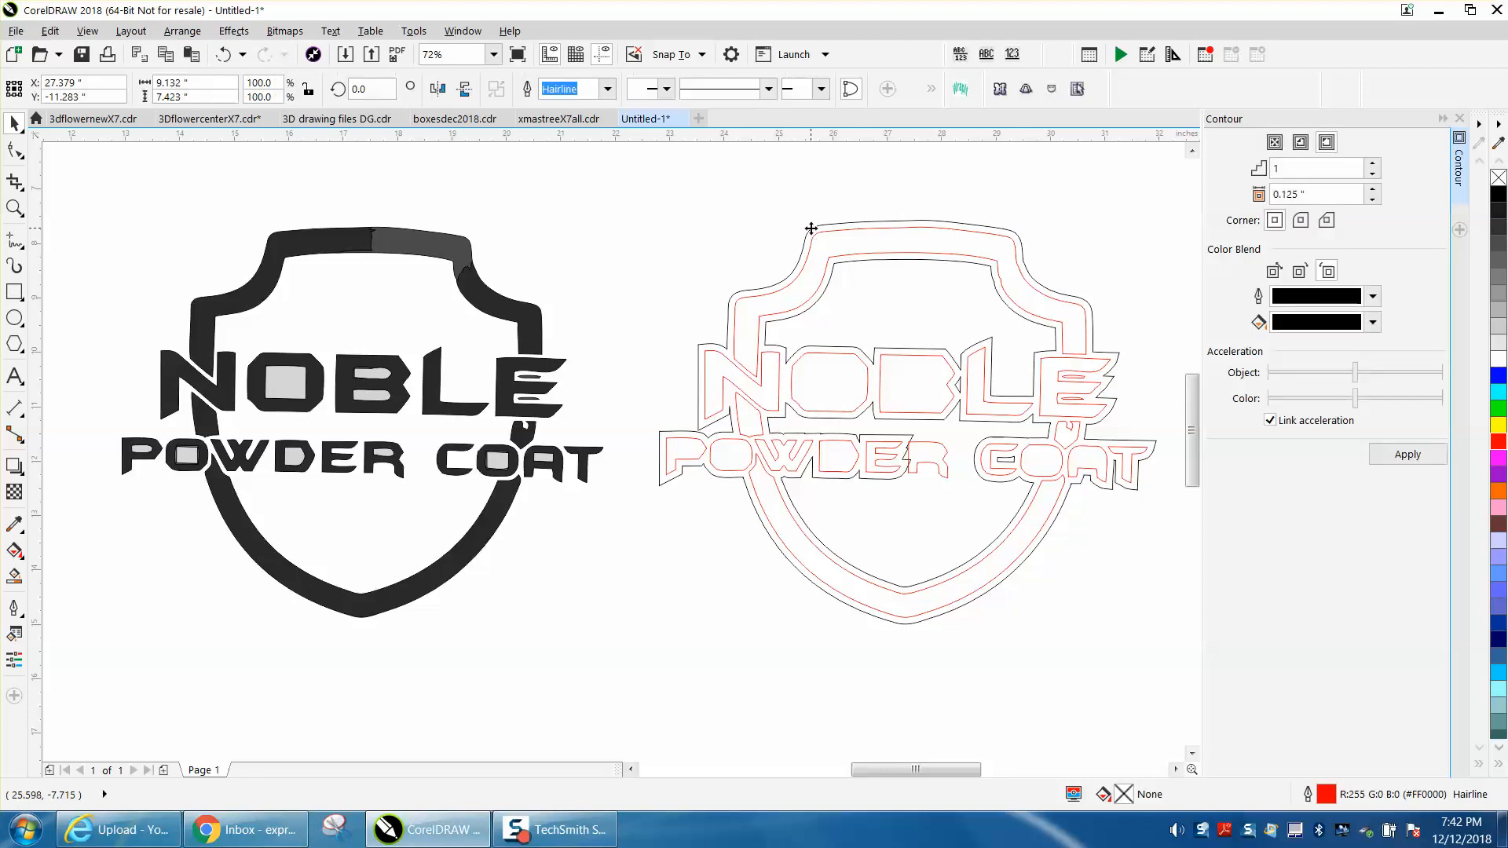
{"action": "left_click", "coordinate": [363, 400]}
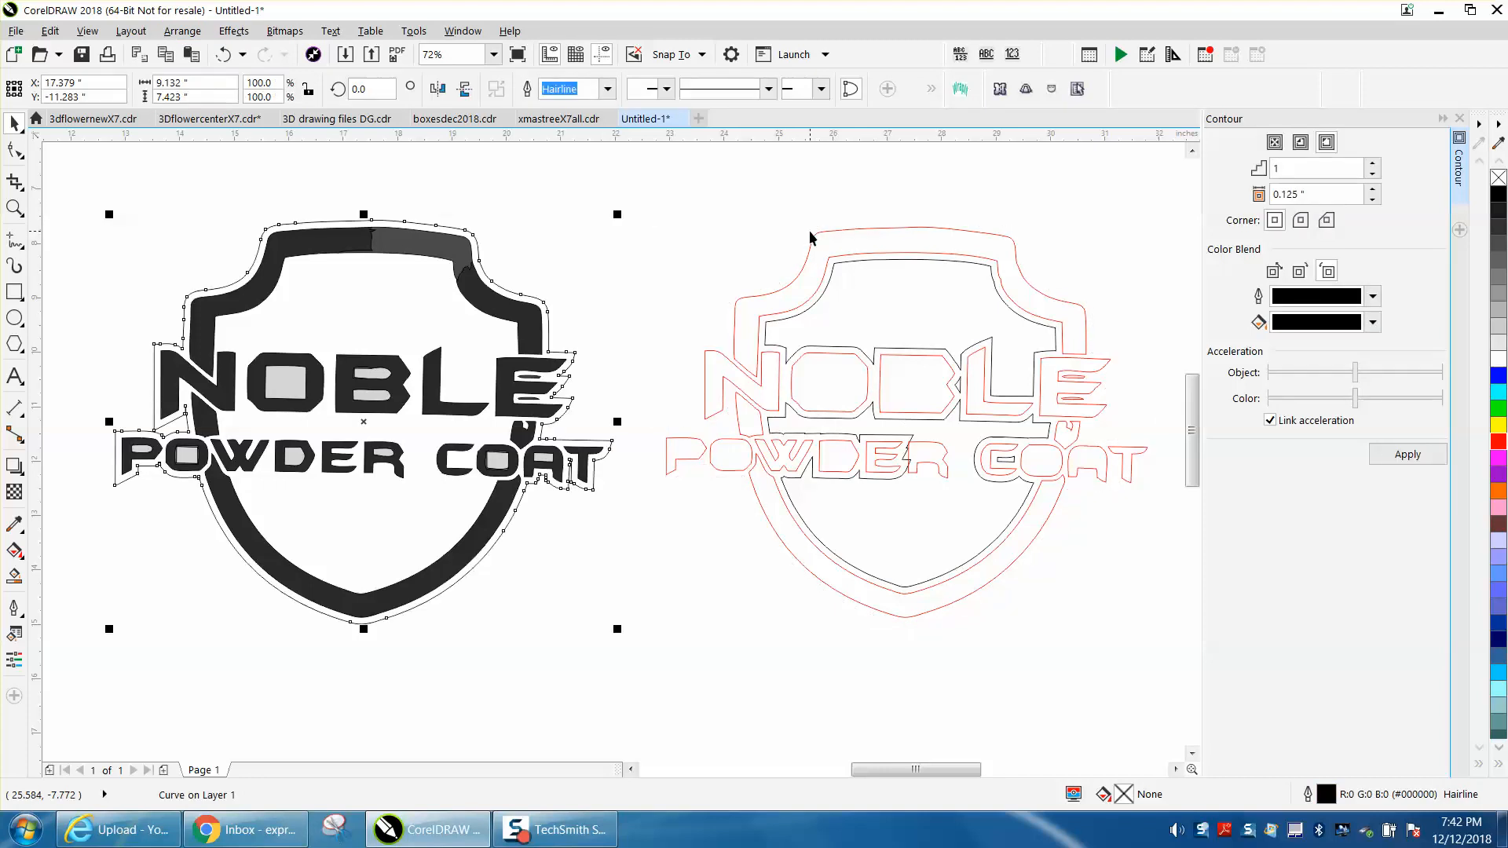
{"action": "mouse_move", "coordinate": [1499, 444]}
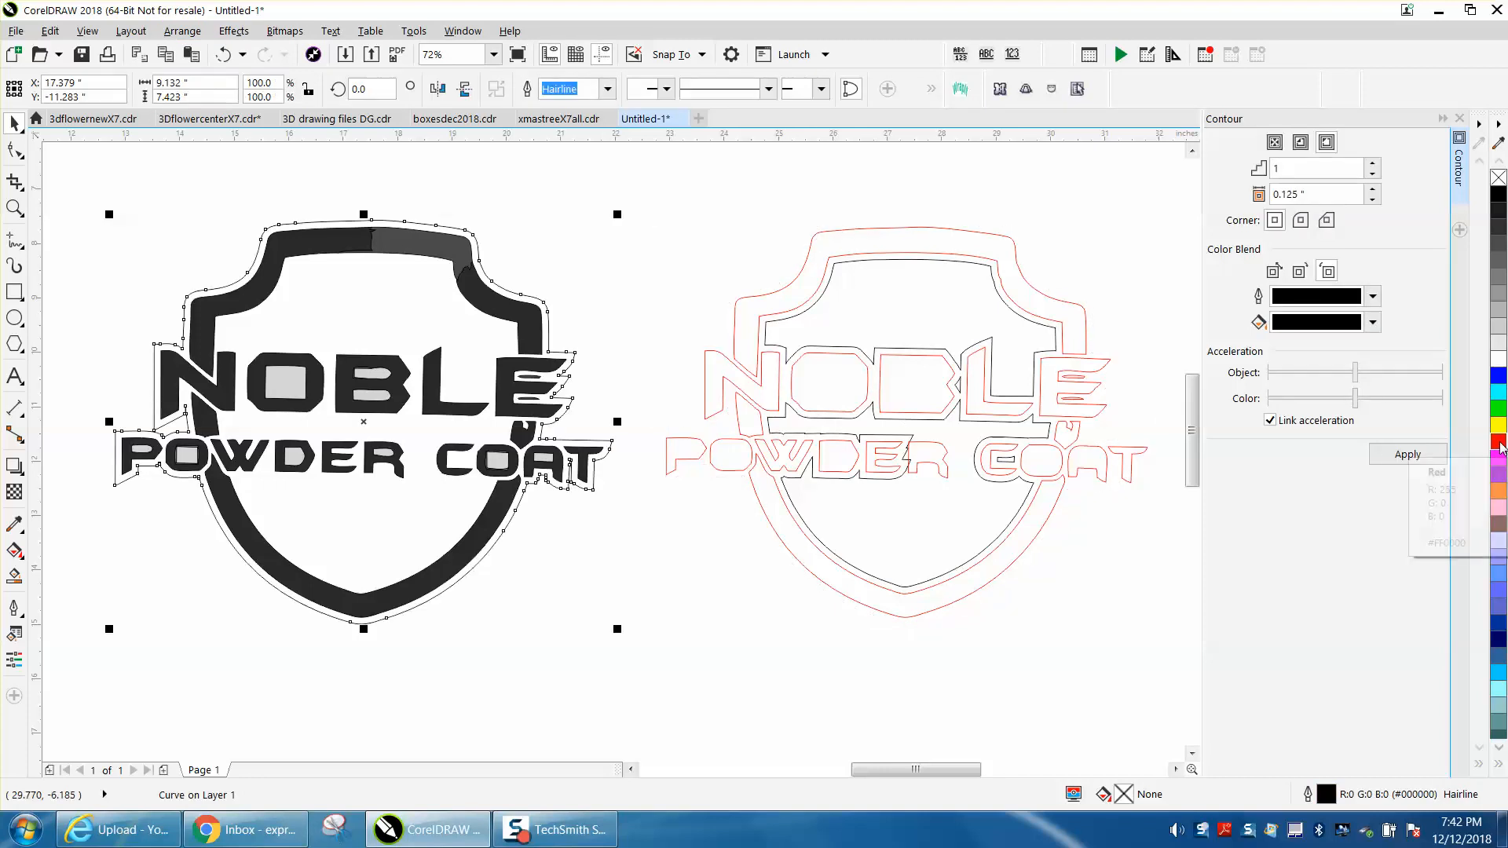
{"action": "left_click", "coordinate": [1498, 441]}
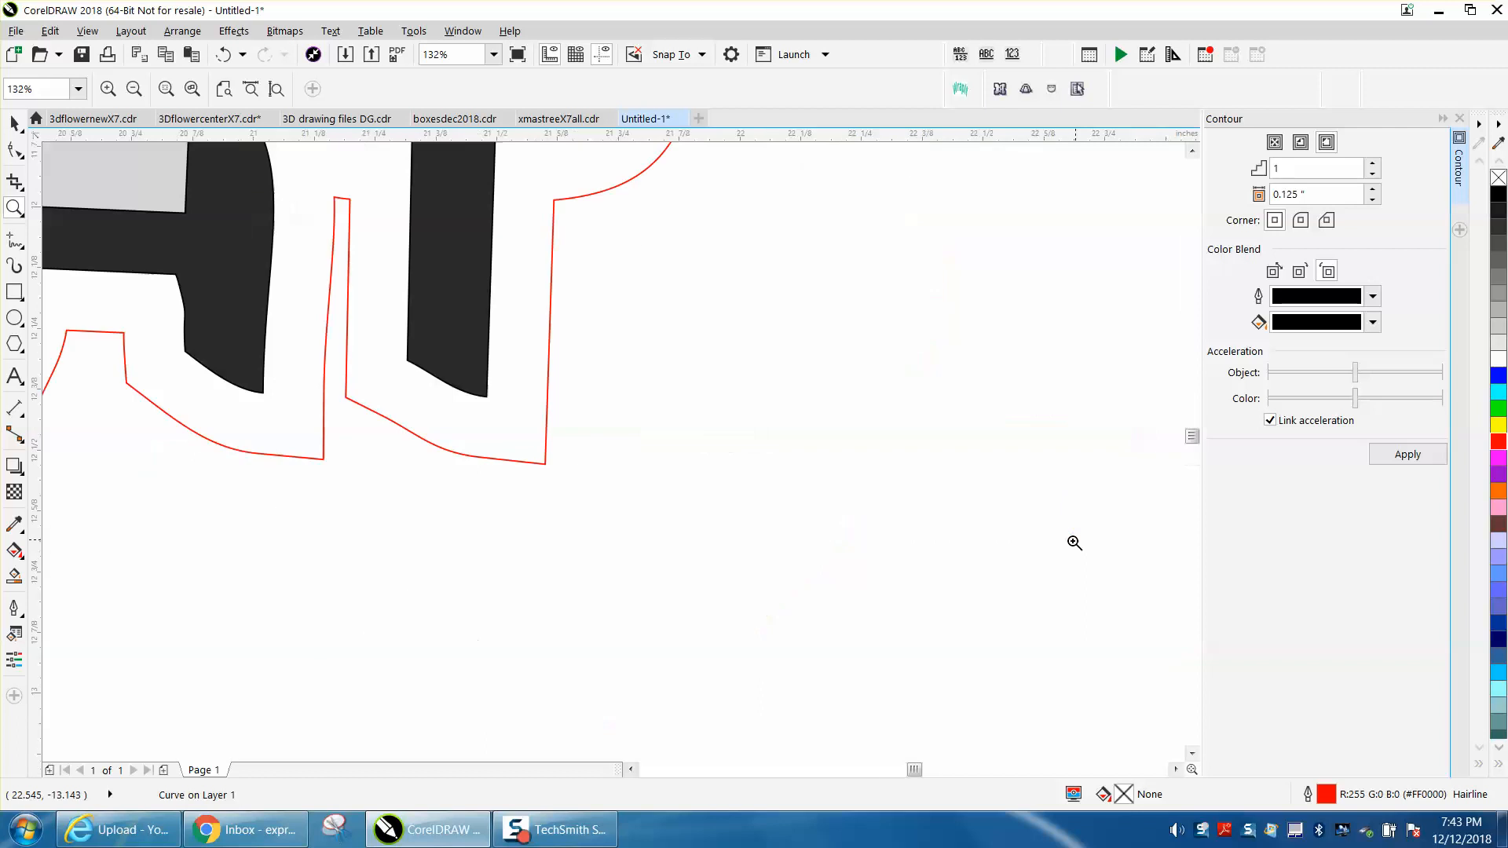
- Select the red contour border with the Shape tool to show its 90 nodes
{"action": "left_click", "coordinate": [13, 148]}
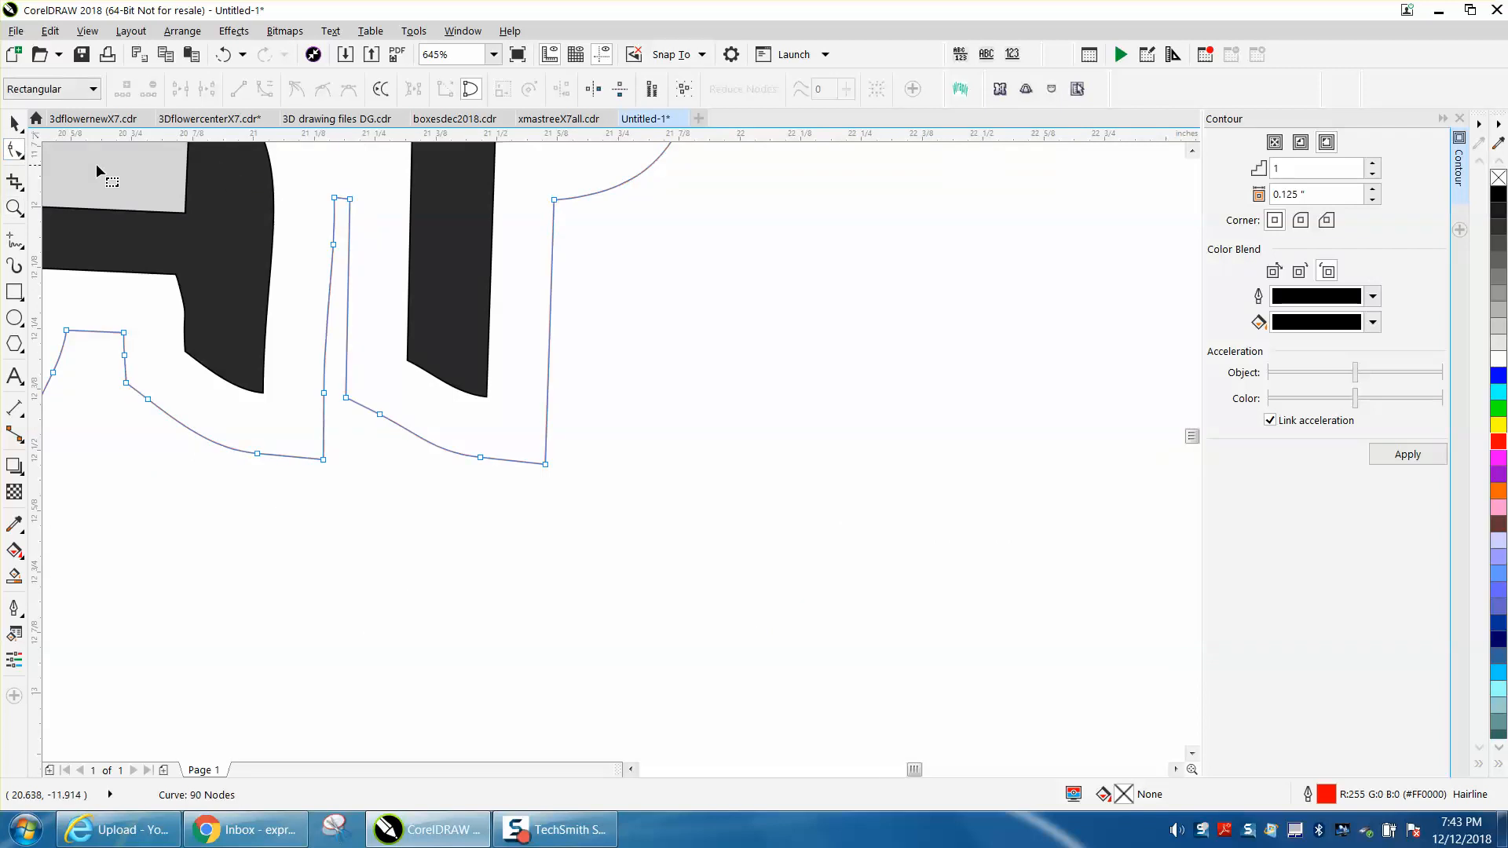